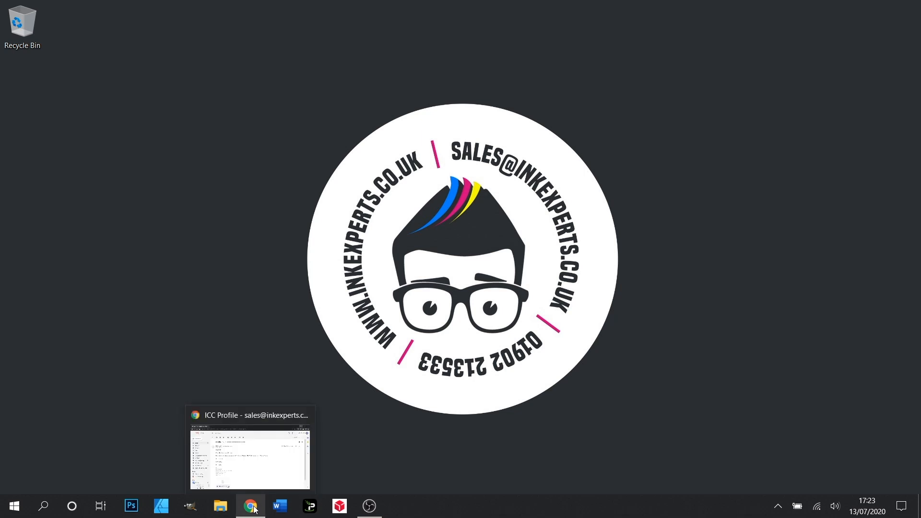
Step: Download the InkExperts_EpsonL805_Sublinova_Style.icm attachment from the Ink Experts email and minimise Chrome
click(250, 506)
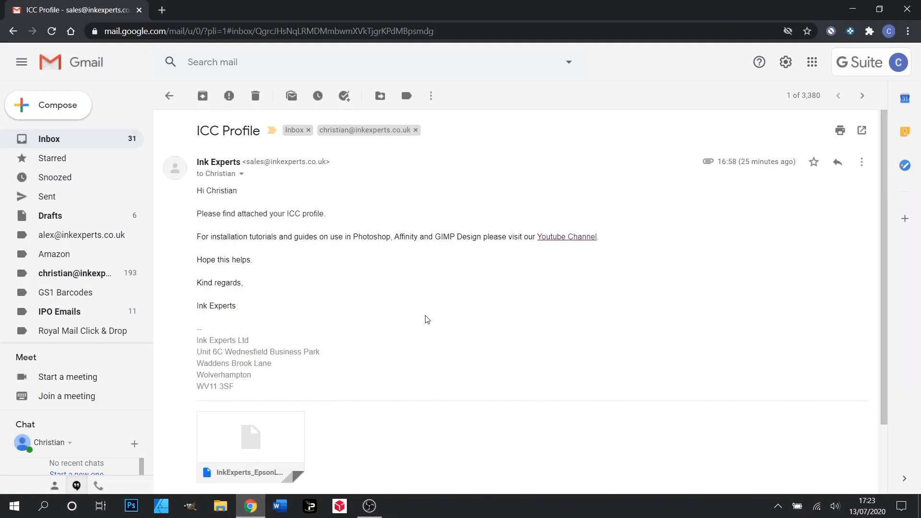
mouse_move(441, 314)
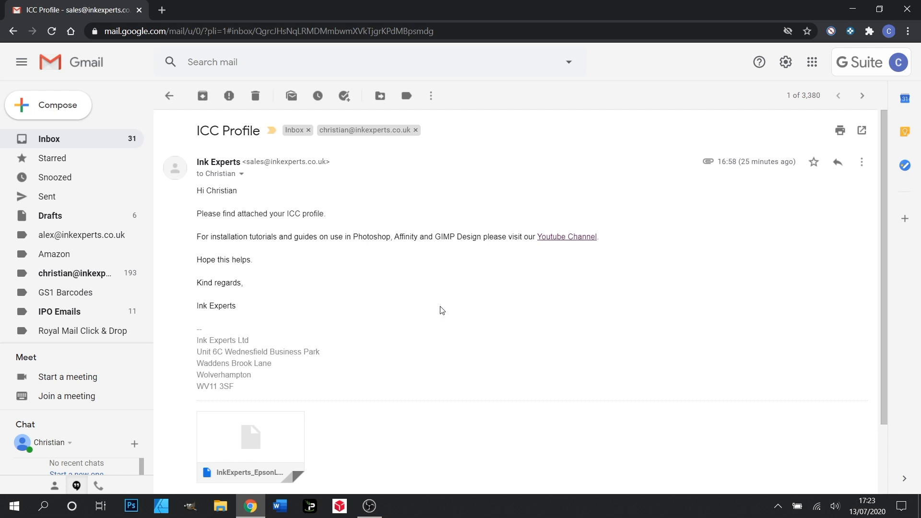
mouse_move(367, 248)
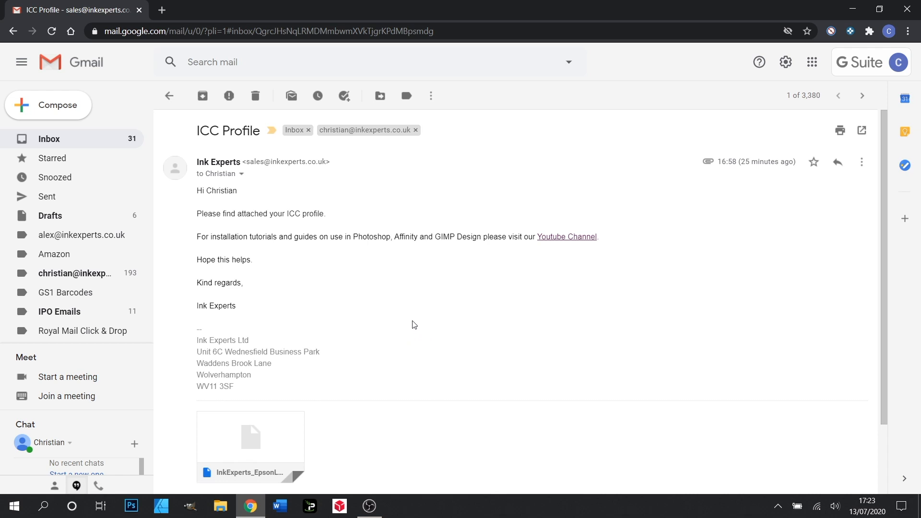
scroll(down, 3)
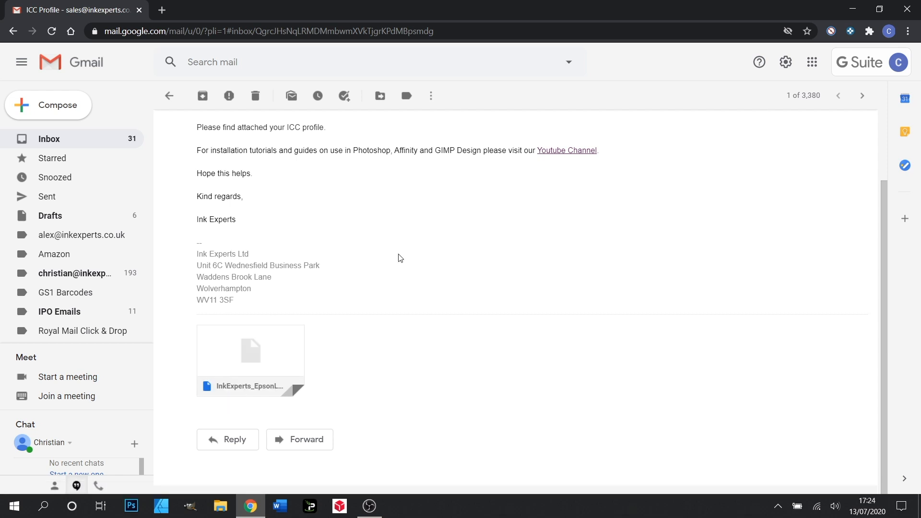
click(249, 350)
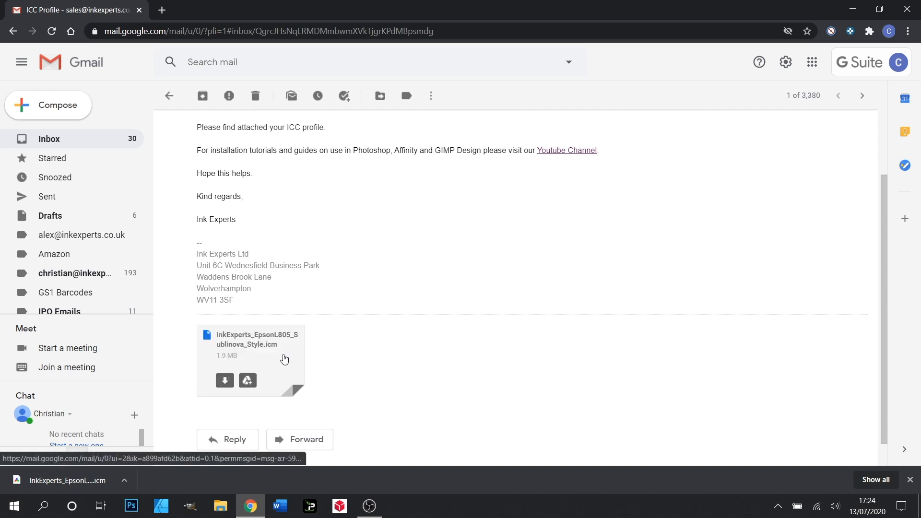
click(250, 358)
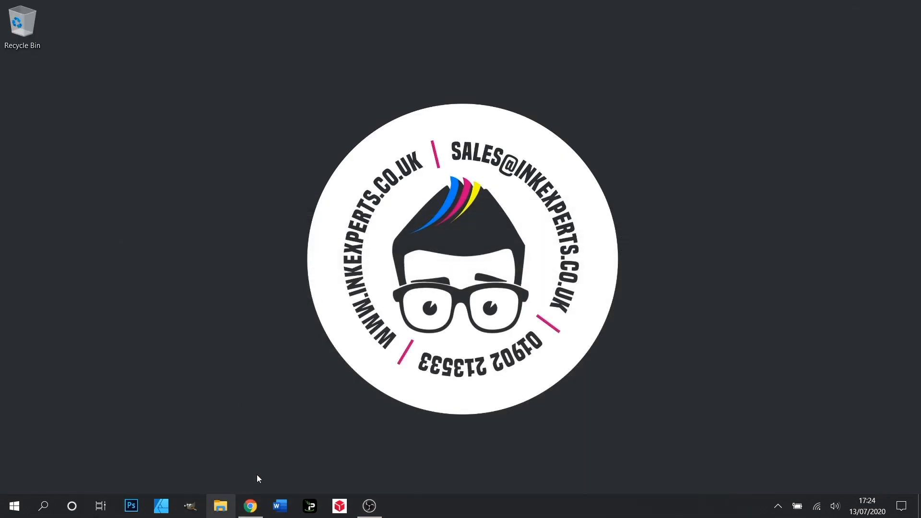
Step: Show the downloaded .icm profile in Downloads and bring up its file actions
click(221, 506)
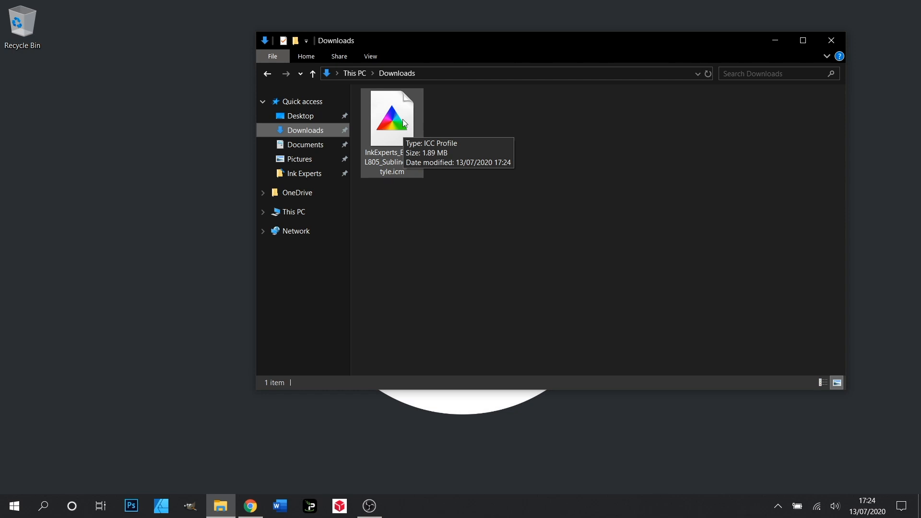
right_click(392, 116)
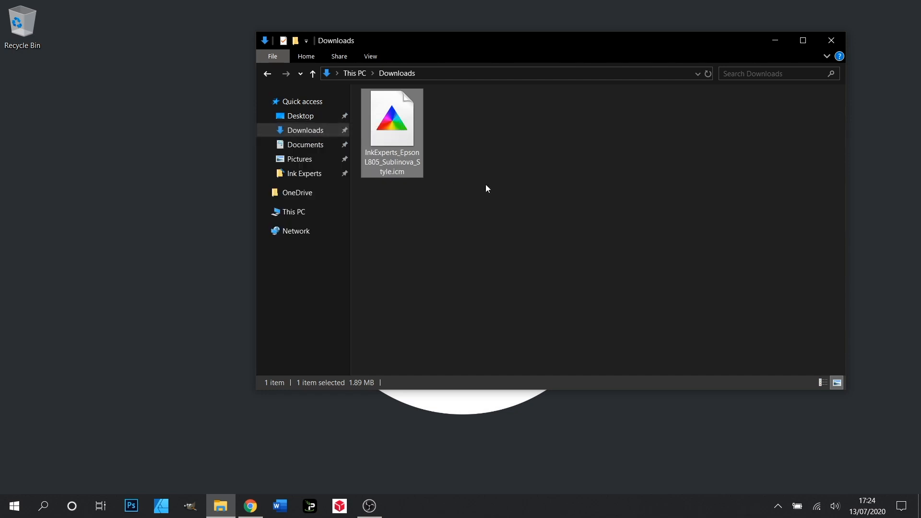
mouse_move(556, 177)
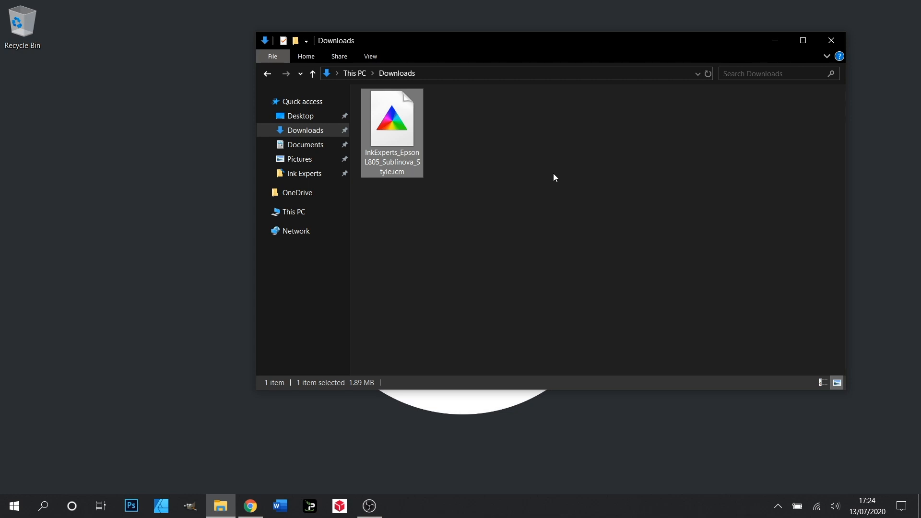
mouse_move(559, 181)
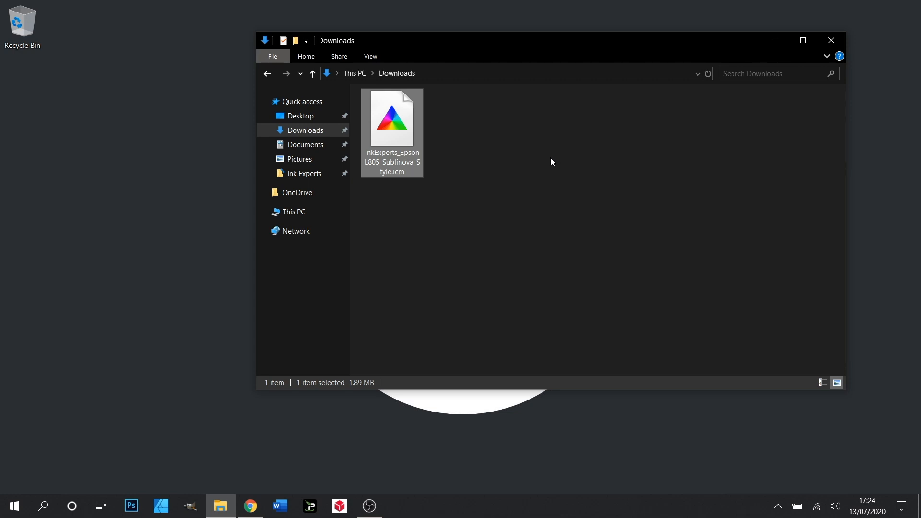
mouse_move(491, 145)
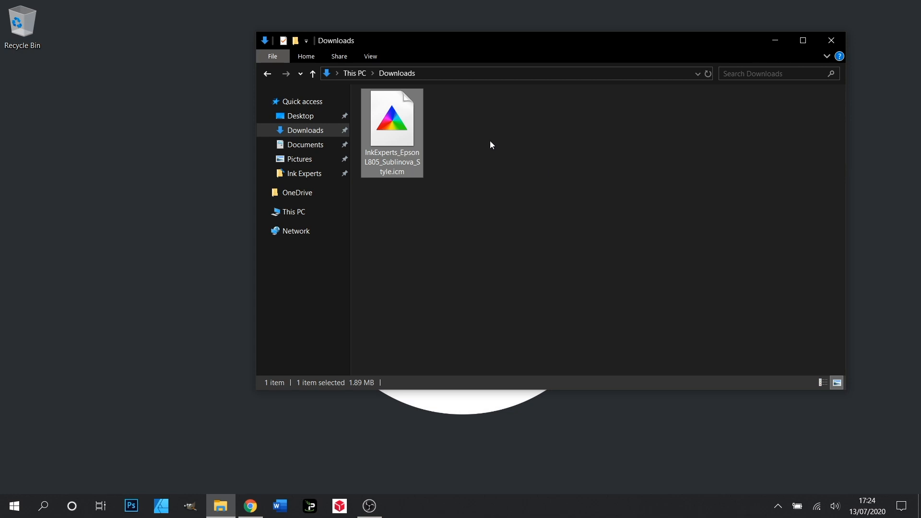
Step: Copy InkExperts_EpsonL805_Sublinova_Style.icm from the Downloads folder
right_click(392, 118)
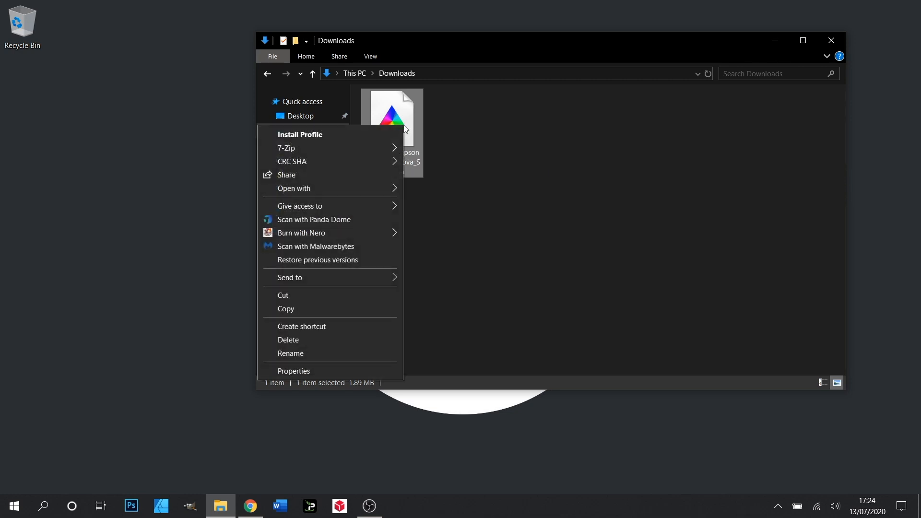
mouse_move(343, 310)
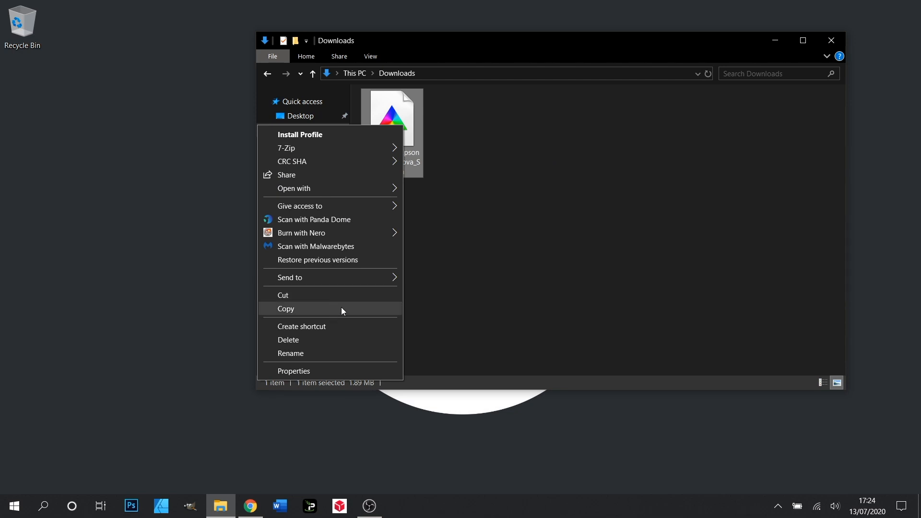
click(286, 308)
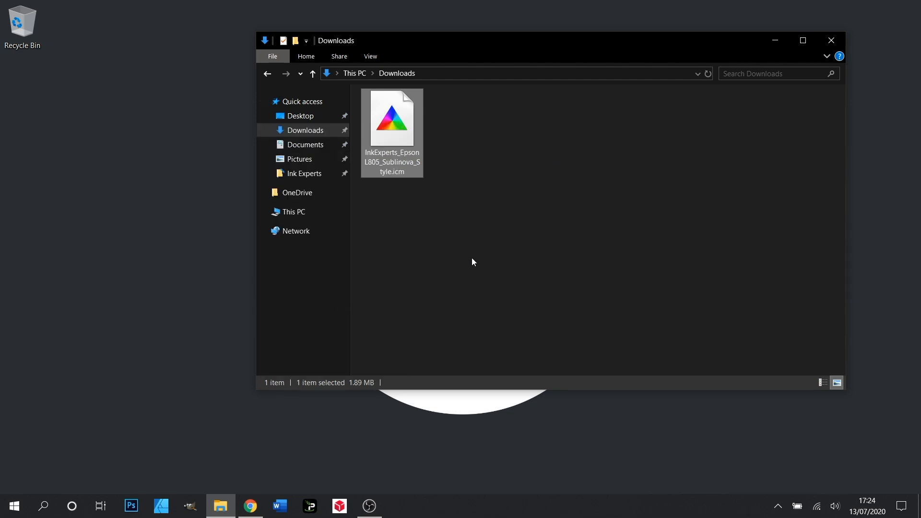
mouse_move(427, 225)
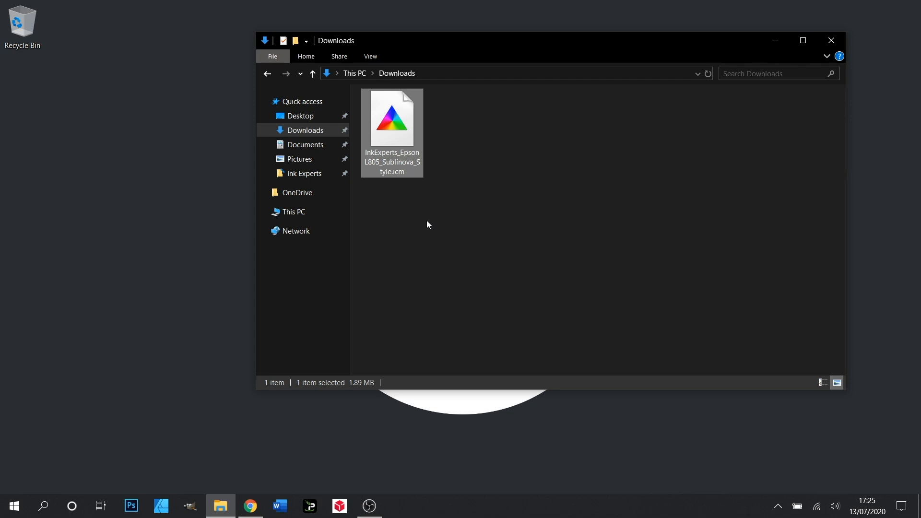
Step: Go into Local Disk (C:), then the Windows folder, then System32
click(295, 211)
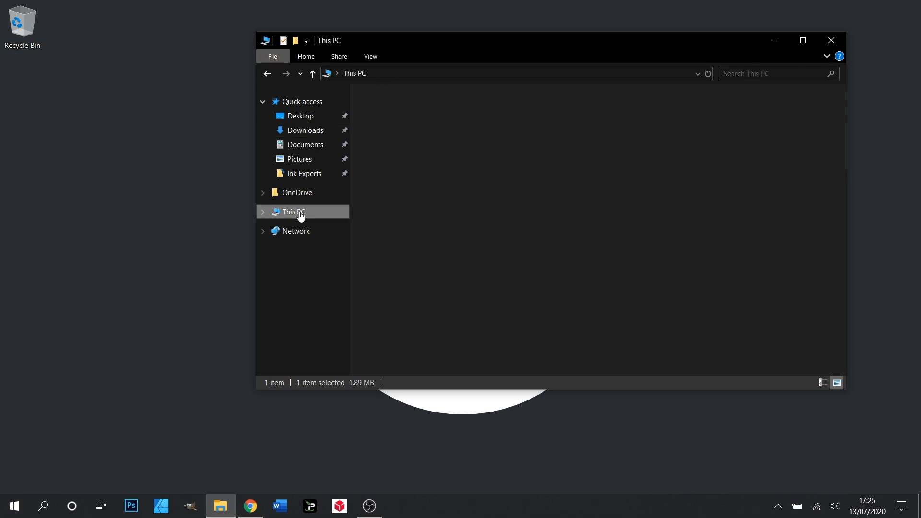
click(293, 211)
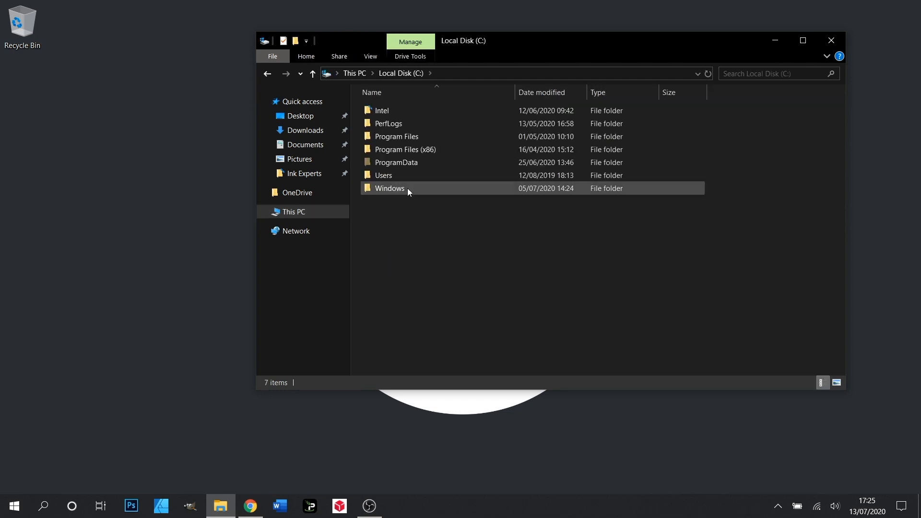
double_click(390, 189)
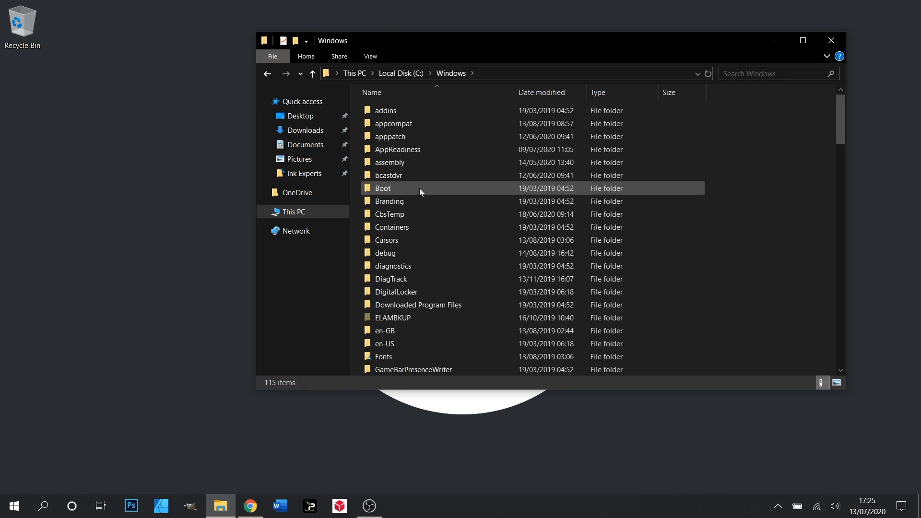
scroll(down, 3)
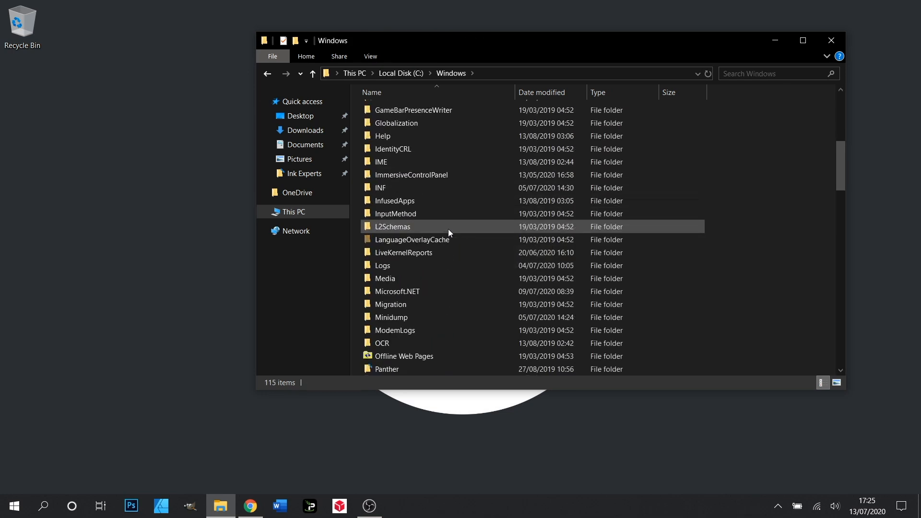
scroll(down, 3)
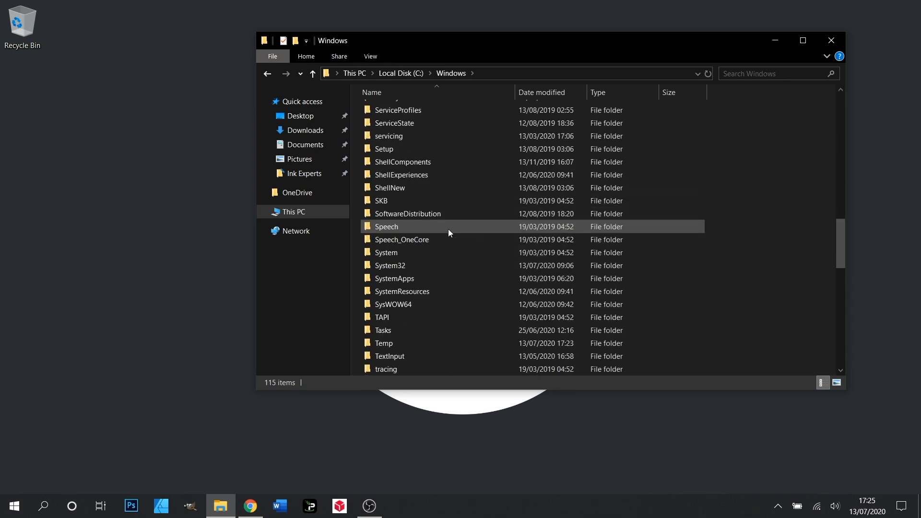
click(390, 265)
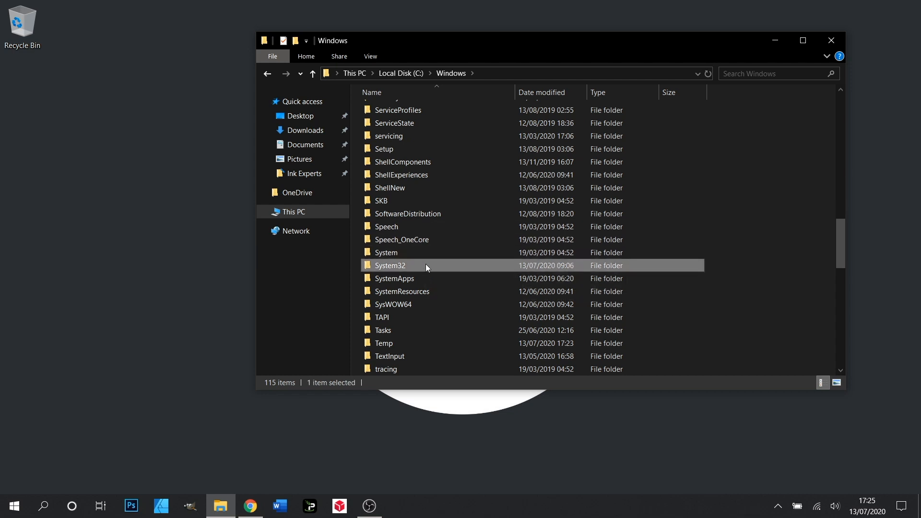
double_click(390, 265)
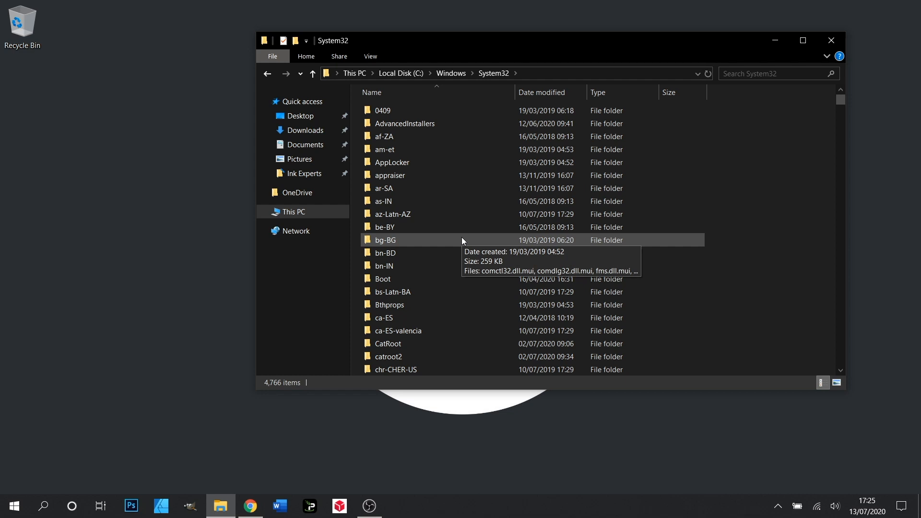
Step: Continue through spool and drivers into the color profiles folder
scroll(down, 3)
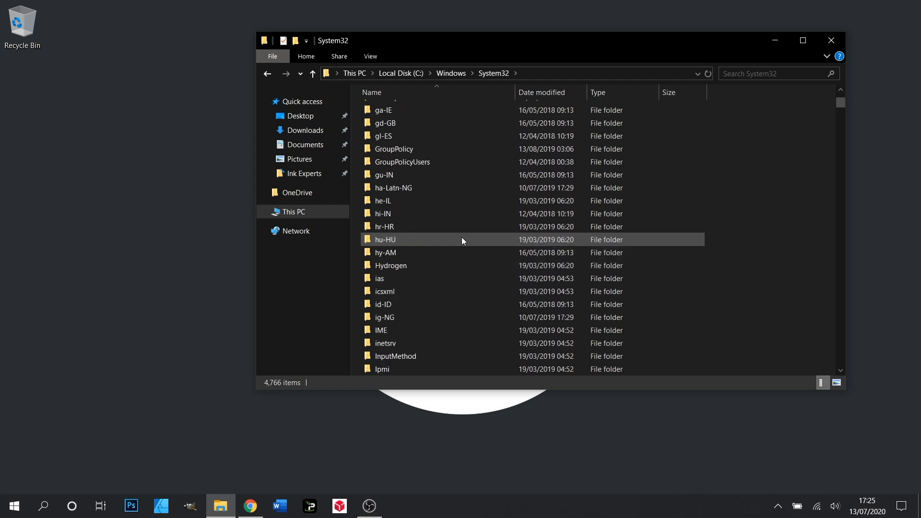
scroll(down, 3)
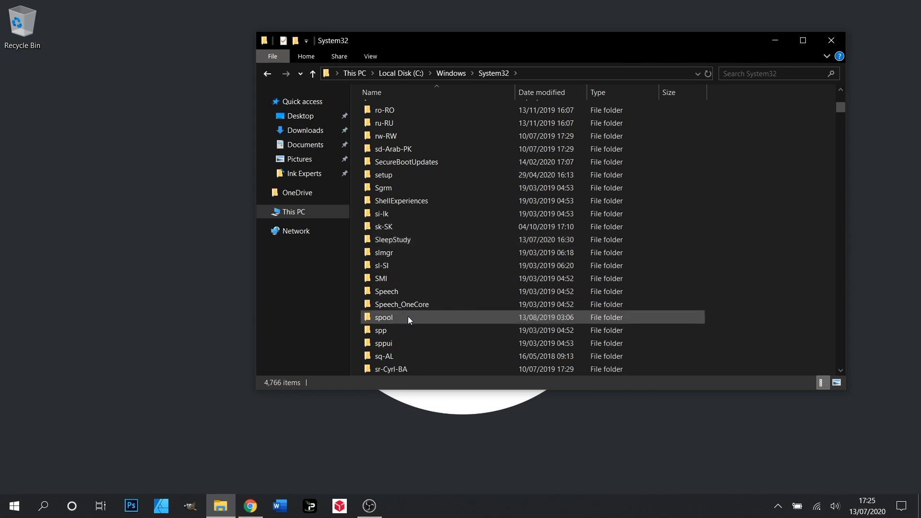
double_click(383, 317)
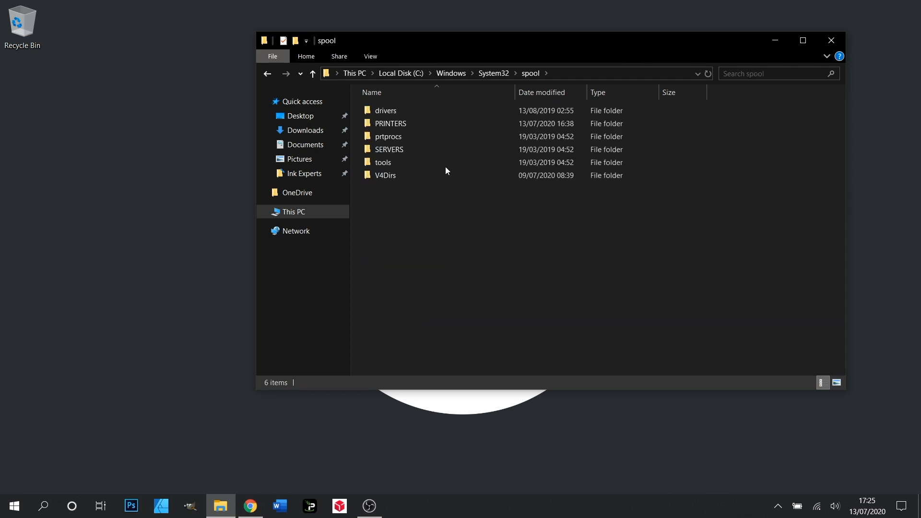
double_click(387, 111)
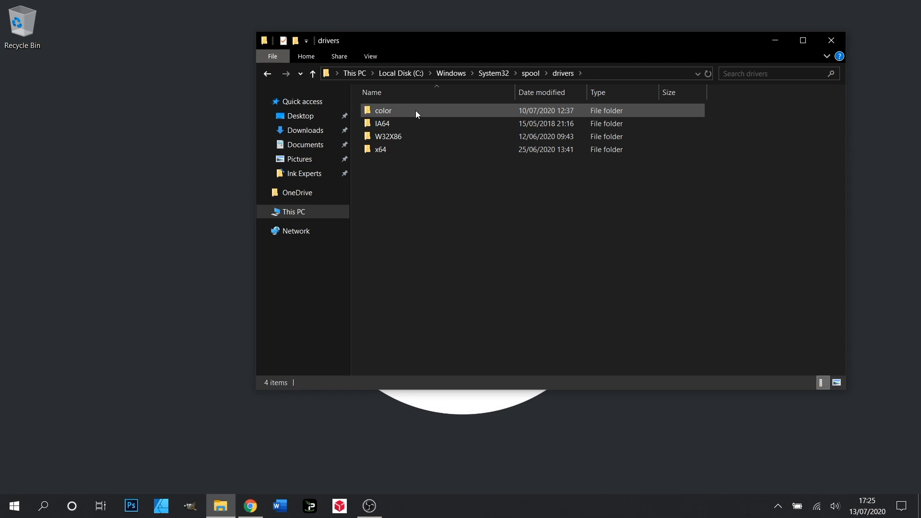
double_click(383, 110)
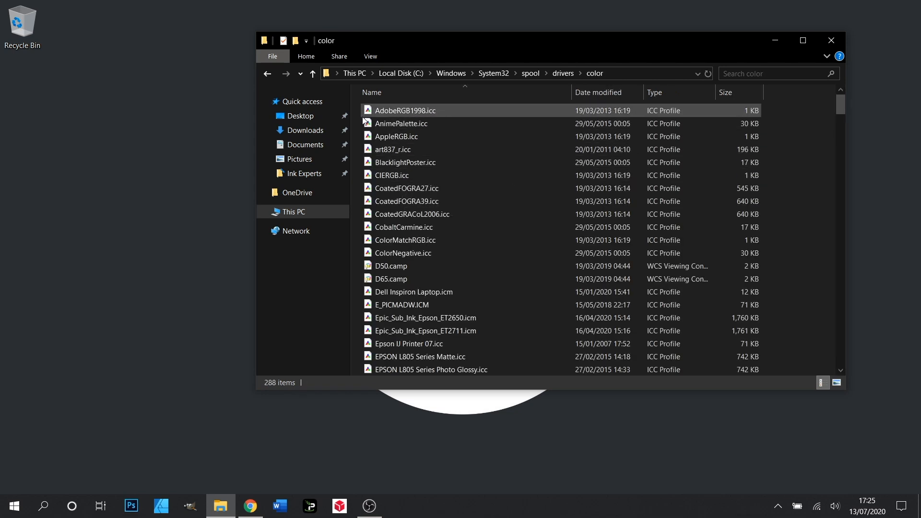
Step: Paste the profile into the color folder, replacing the existing copy with the 13/07/2020 version
scroll(down, 3)
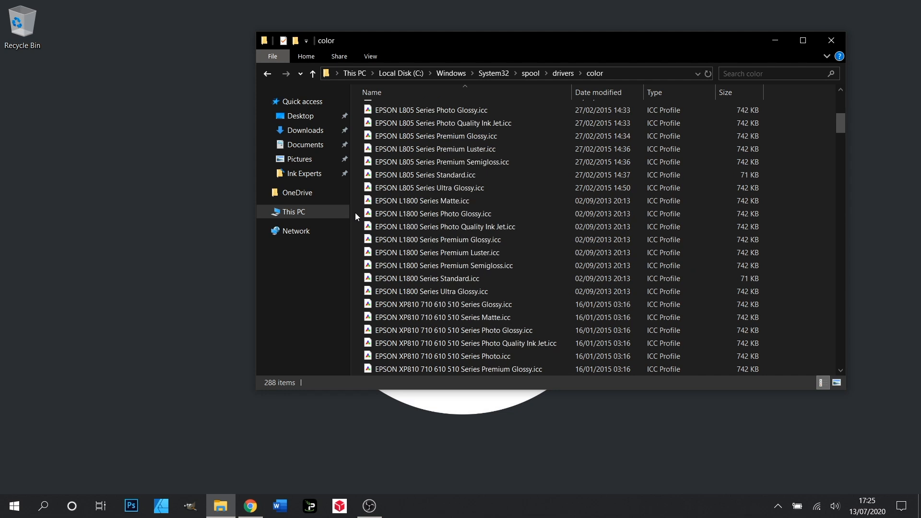
scroll(down, 3)
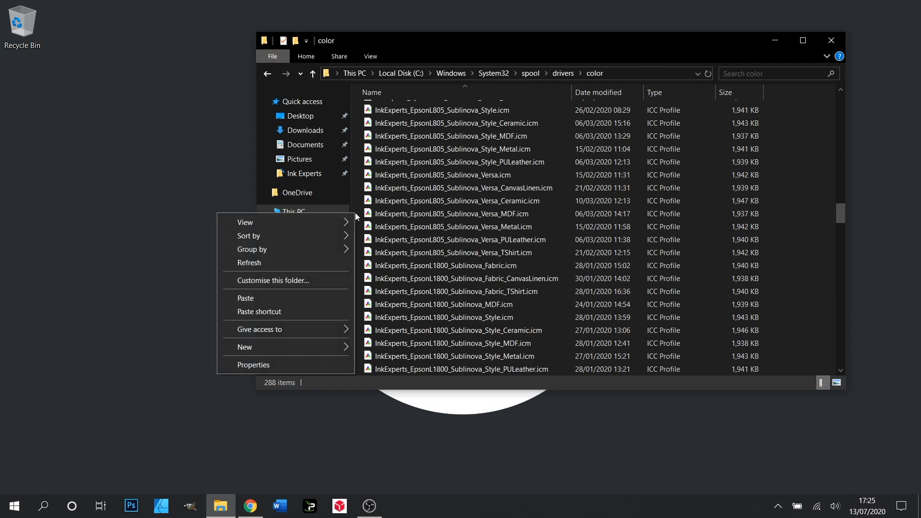
click(245, 297)
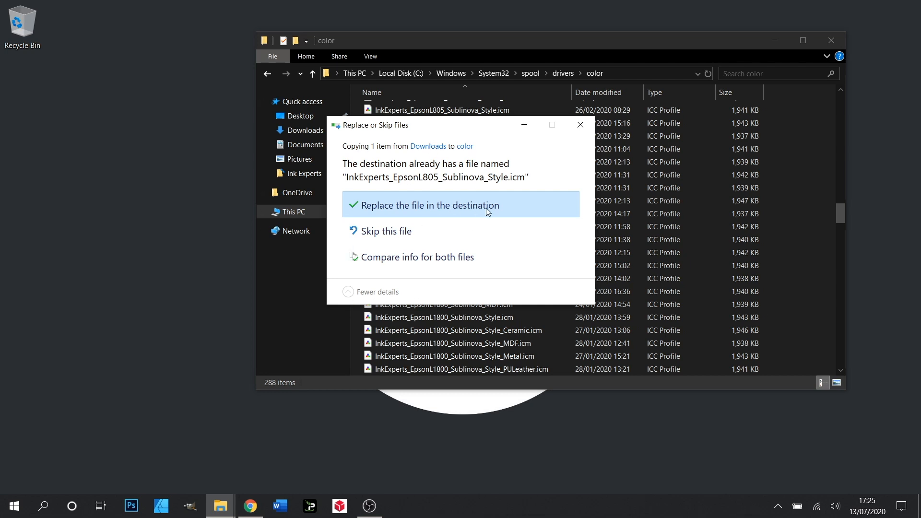
mouse_move(469, 208)
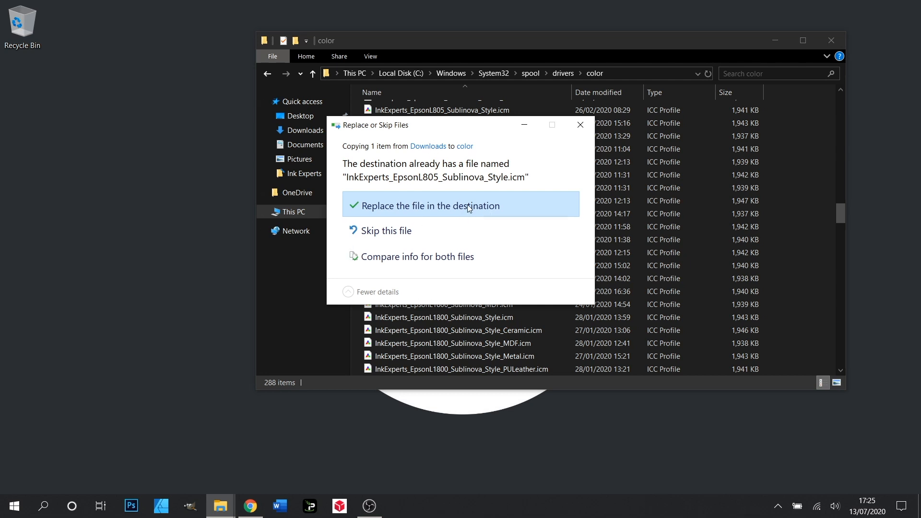
click(427, 205)
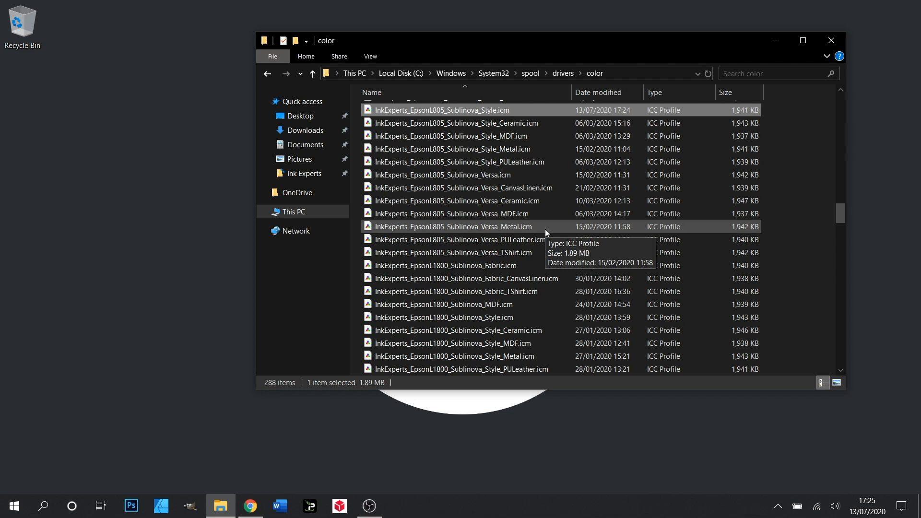
scroll(down, 3)
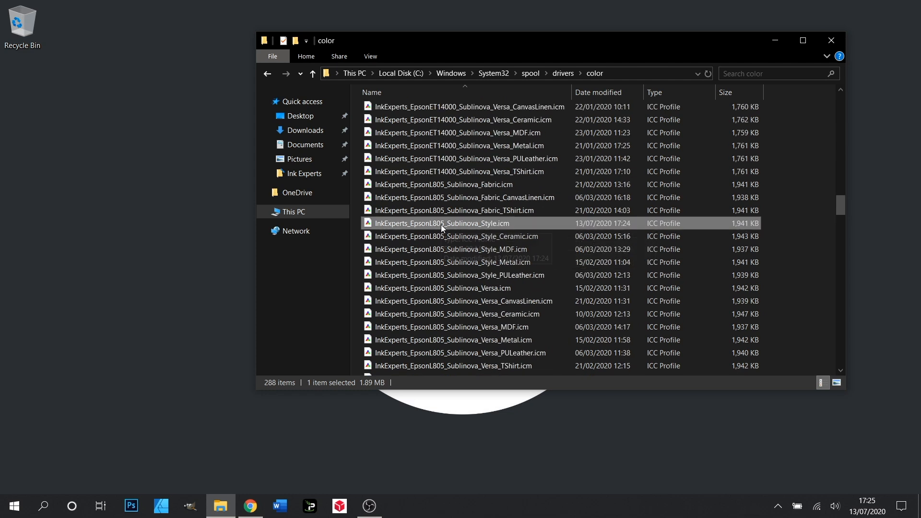
mouse_move(518, 226)
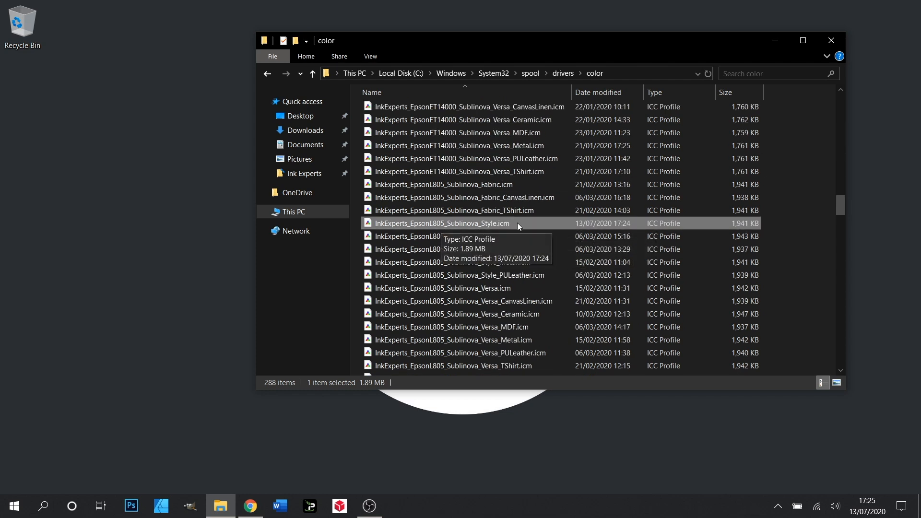